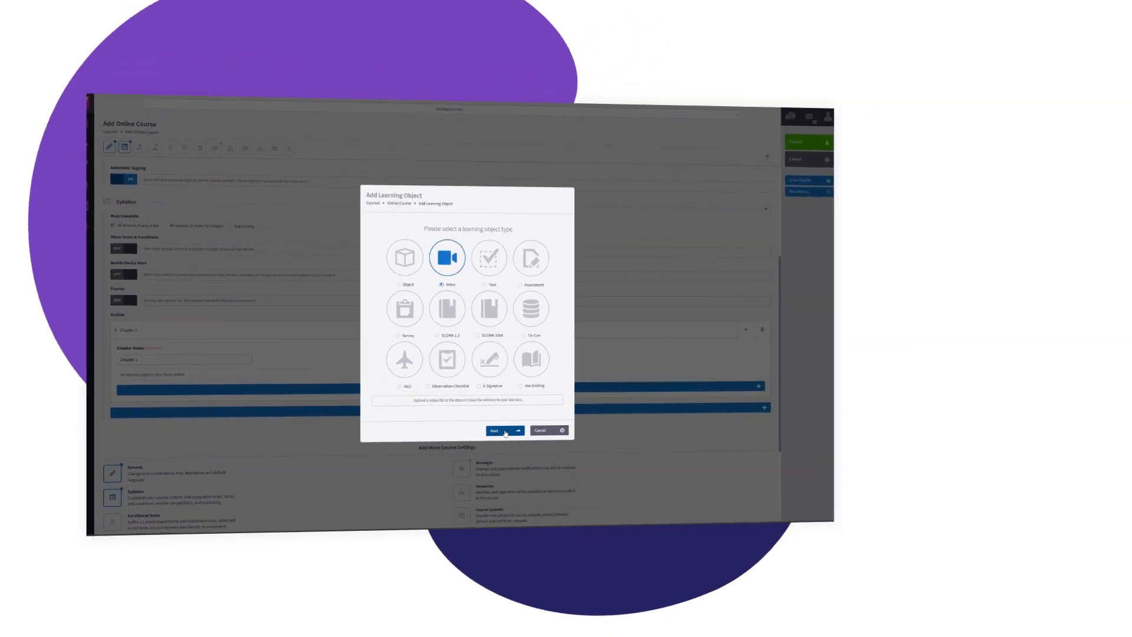
# Step: Pick Video as the learning object type and continue to the next screen
pyautogui.click(499, 430)
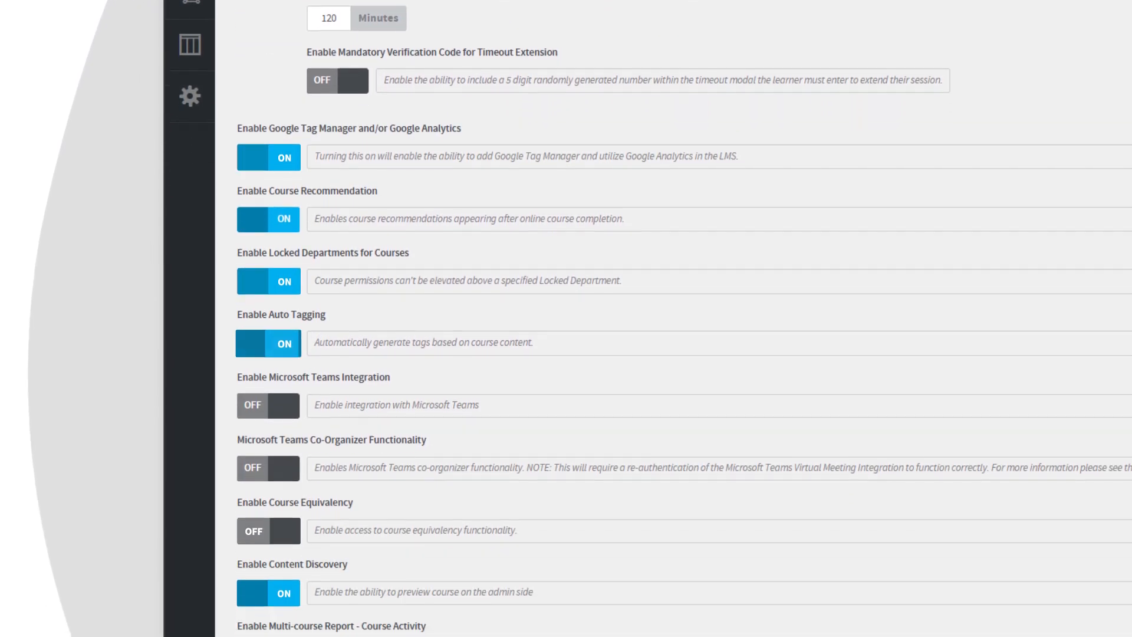
pyautogui.scroll(-3)
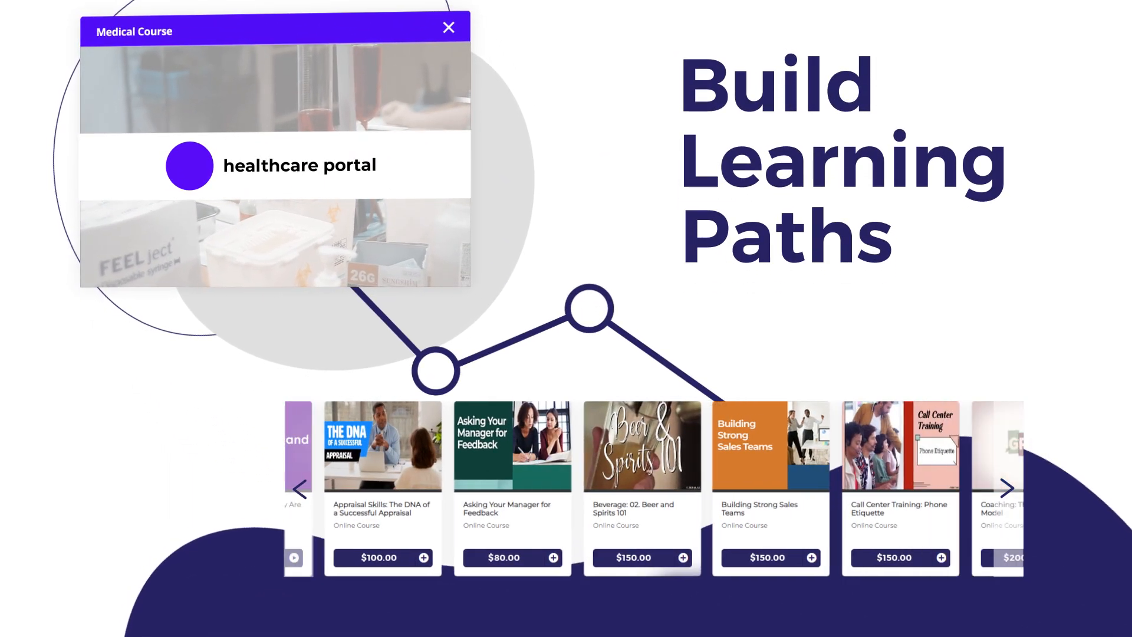
# Step: Advance the course carousel twice toward Coaching: The GROW Model
pyautogui.click(1007, 487)
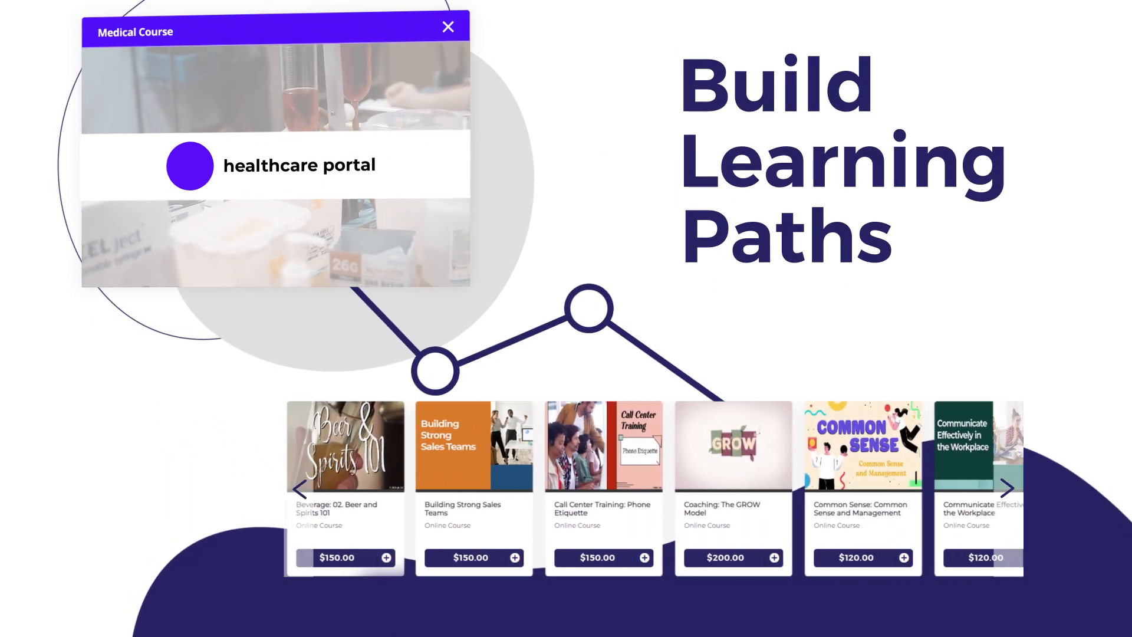
pyautogui.click(1006, 488)
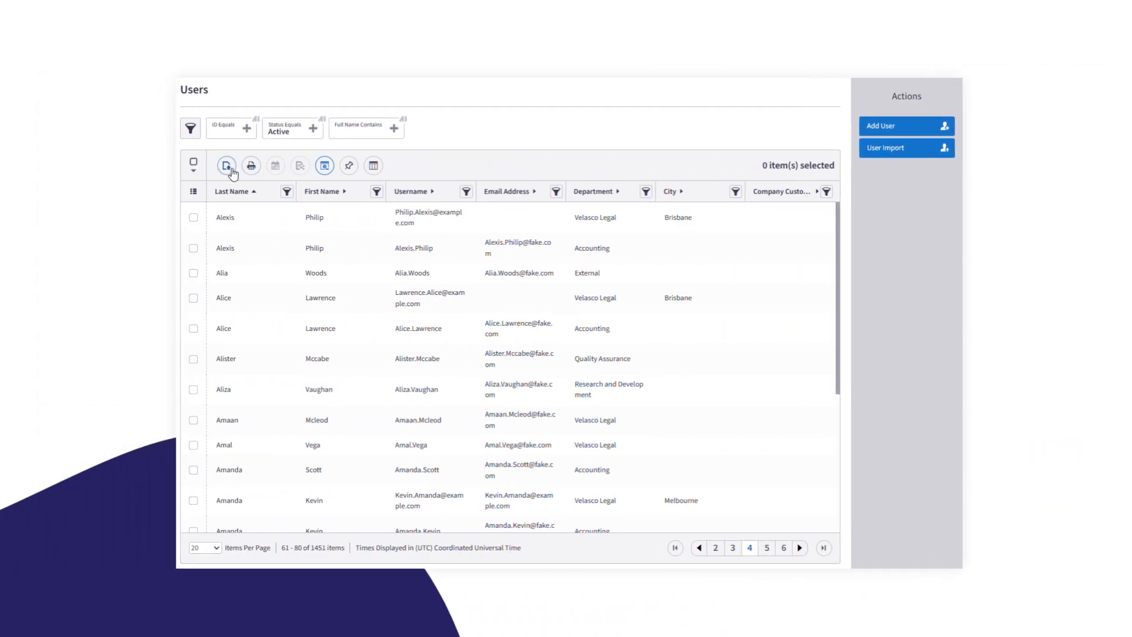
# Step: Export the active Users list as an Excel report and start generating it
pyautogui.click(225, 165)
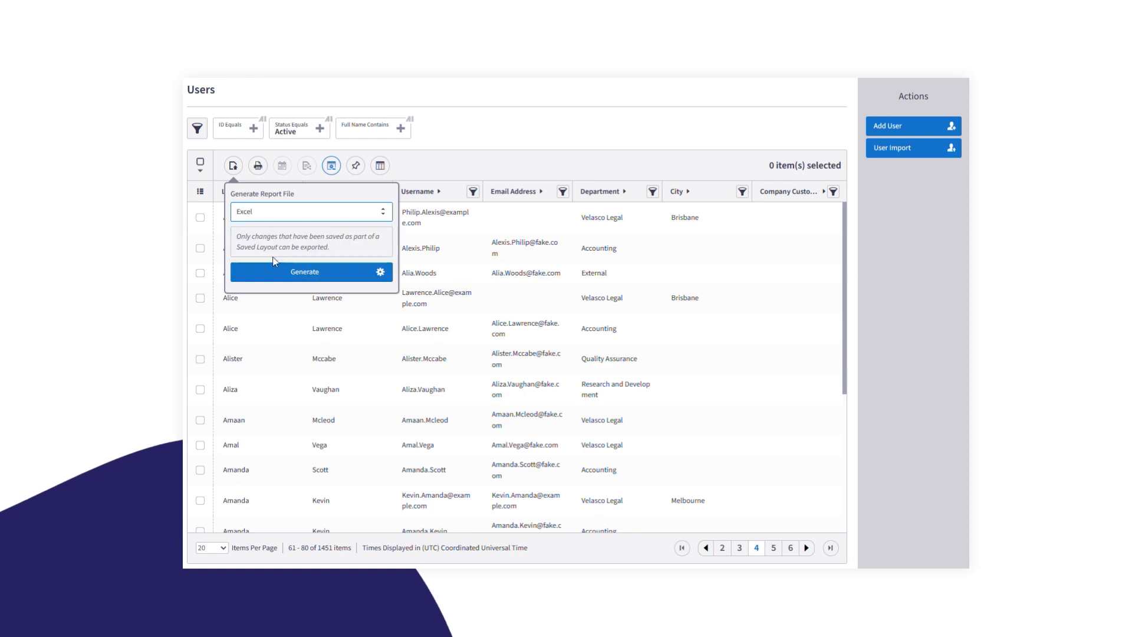
pyautogui.click(304, 272)
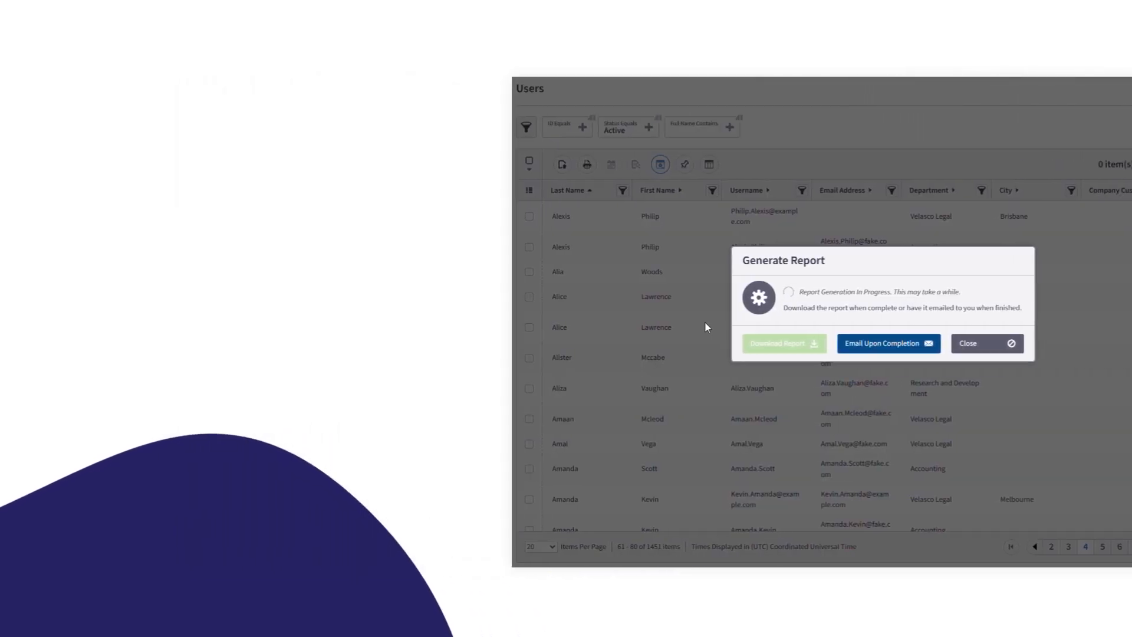